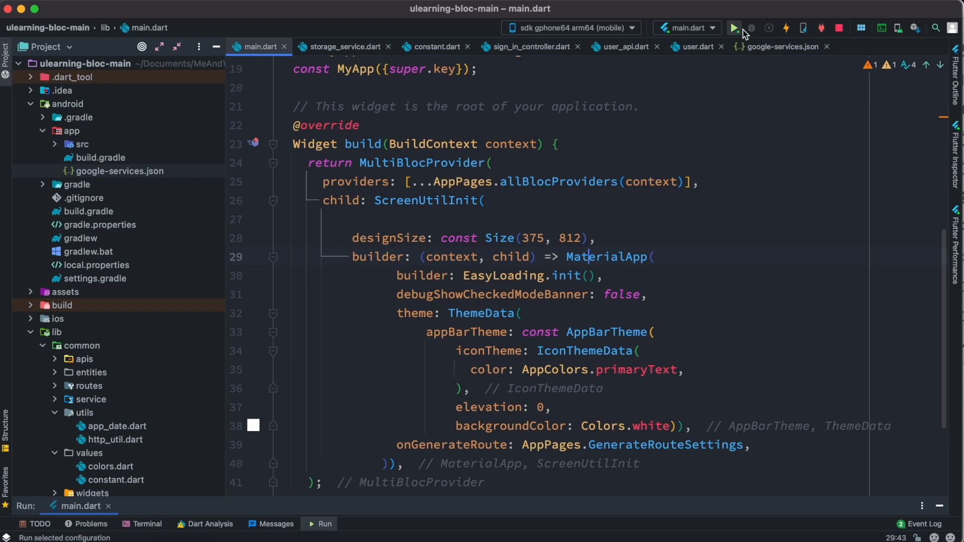
Run main.dart on the sdk gphone64 emulator to show the course app's home screen
left_click(733, 28)
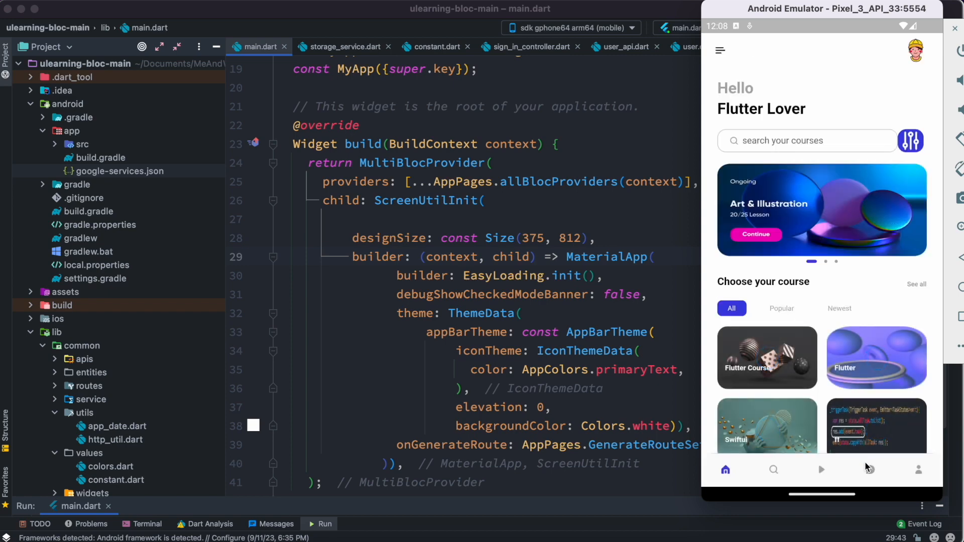
From the Messages tab, open the chat and send 'Hello there'
left_click(869, 470)
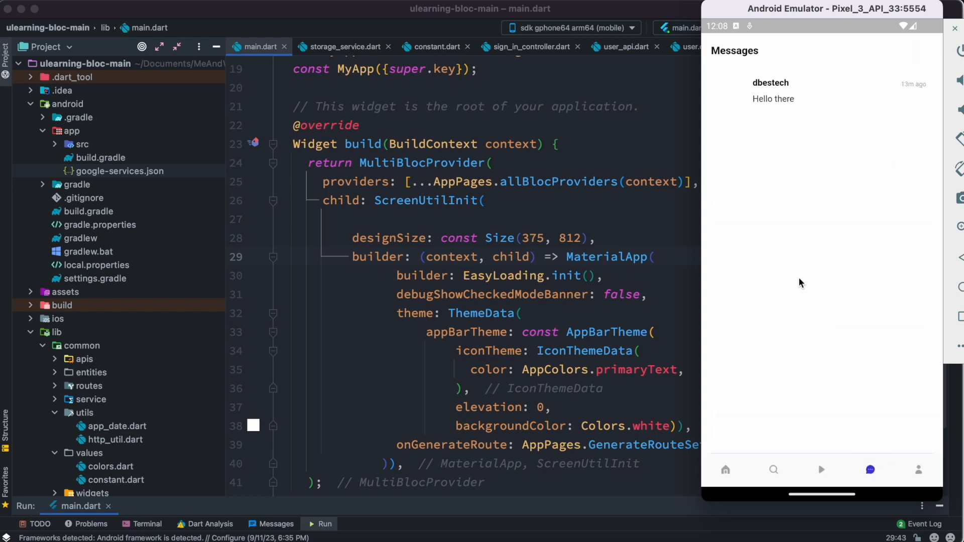
left_click(770, 90)
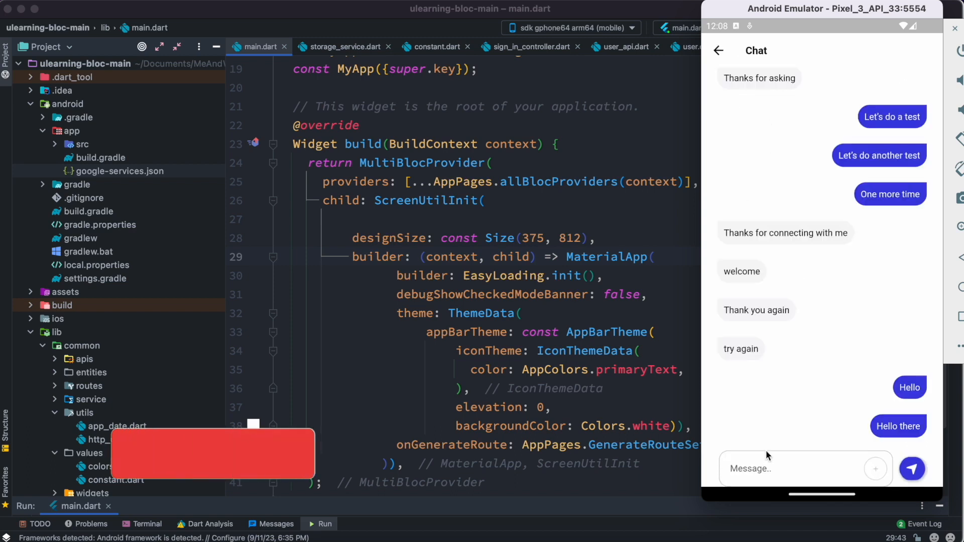
left_click(799, 468)
type("Hello there")
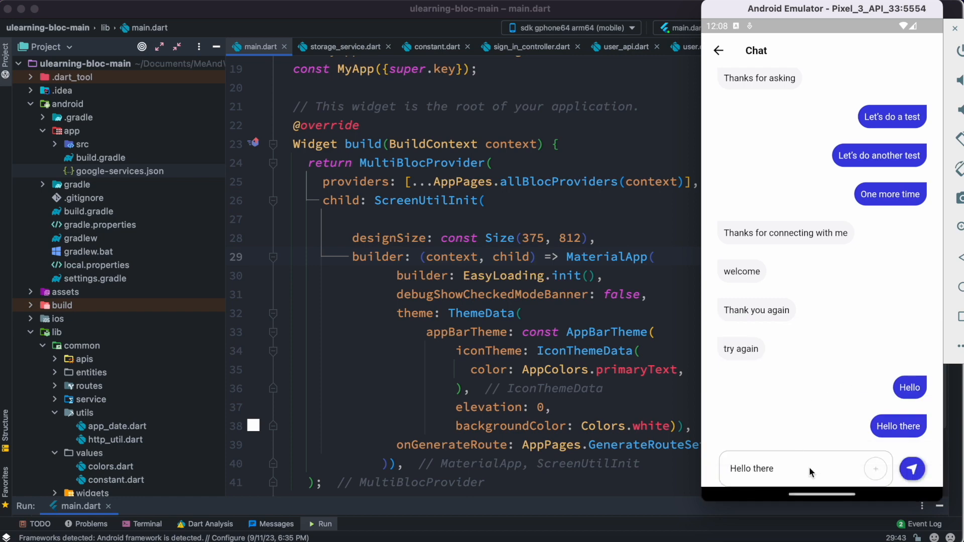
left_click(911, 469)
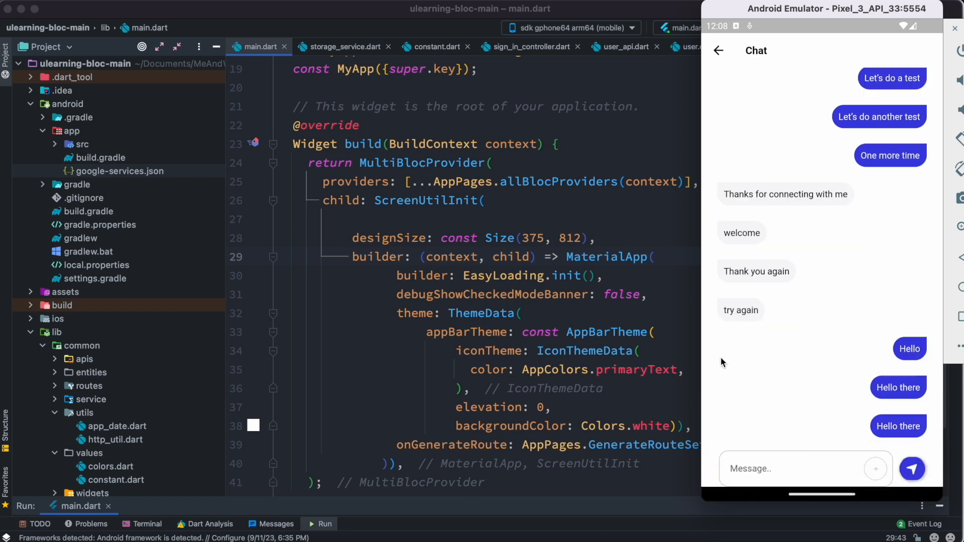
mouse_move(343, 134)
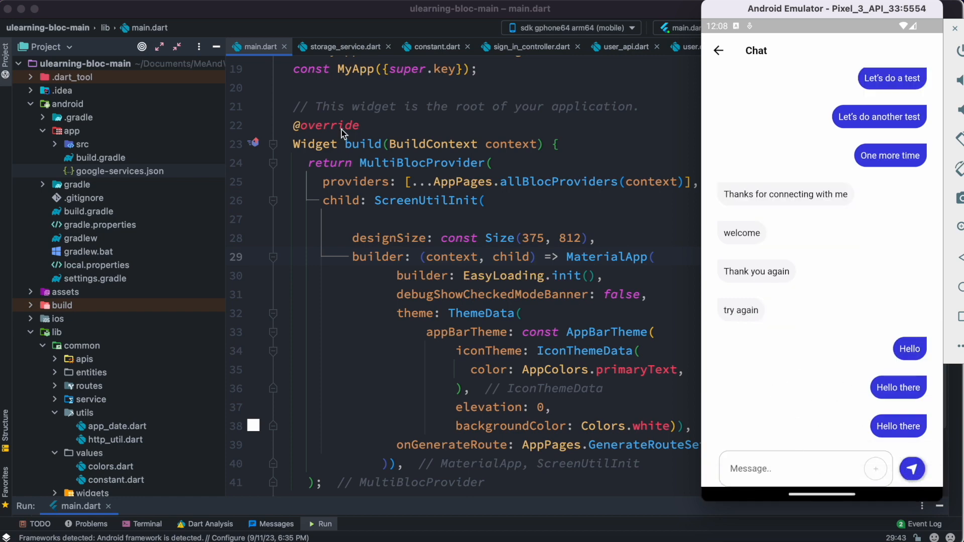
mouse_move(698, 198)
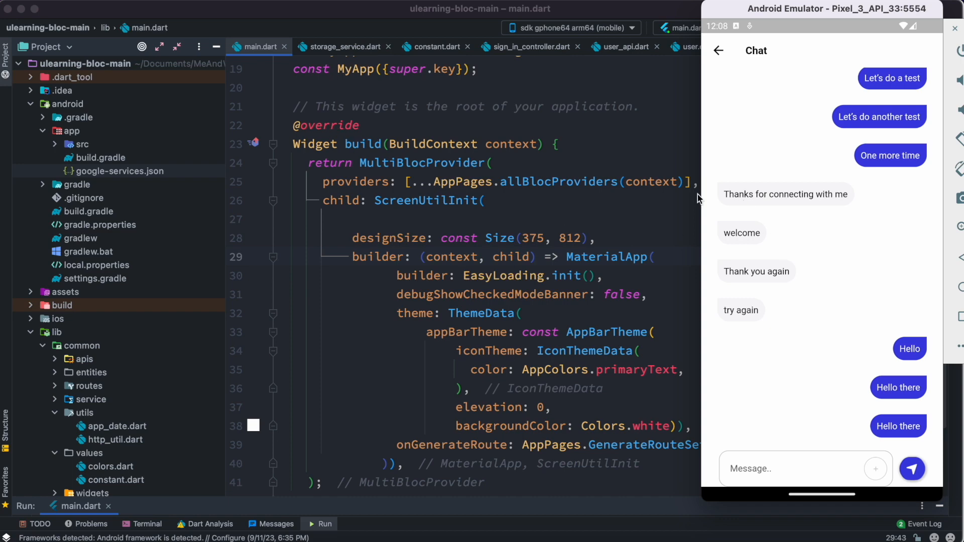
mouse_move(463, 230)
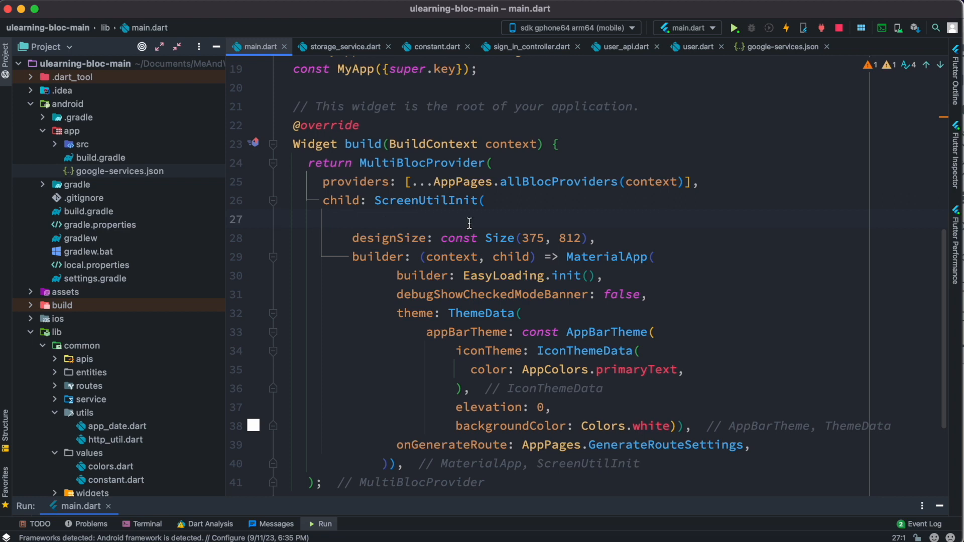
mouse_move(391, 223)
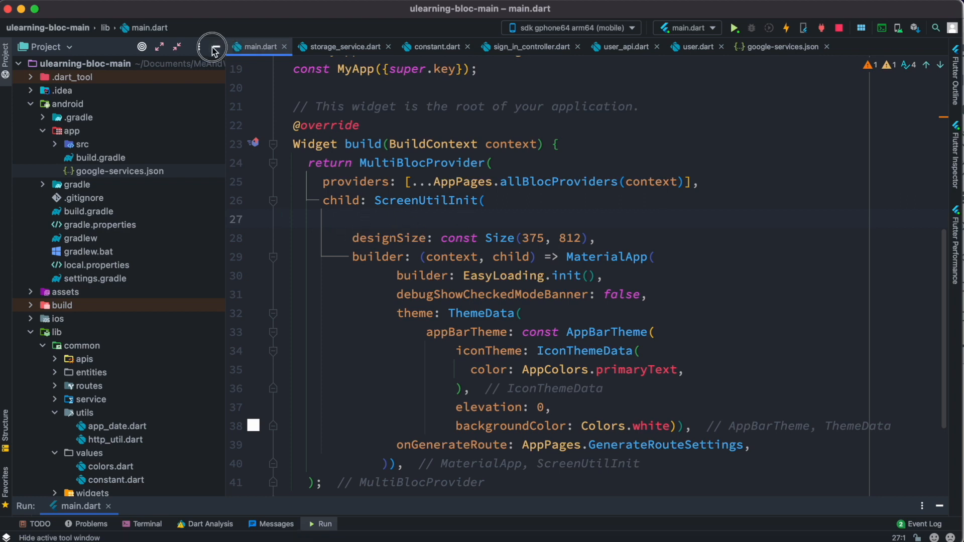
Hide the Project tool window so only main.dart's code is shown
left_click(211, 47)
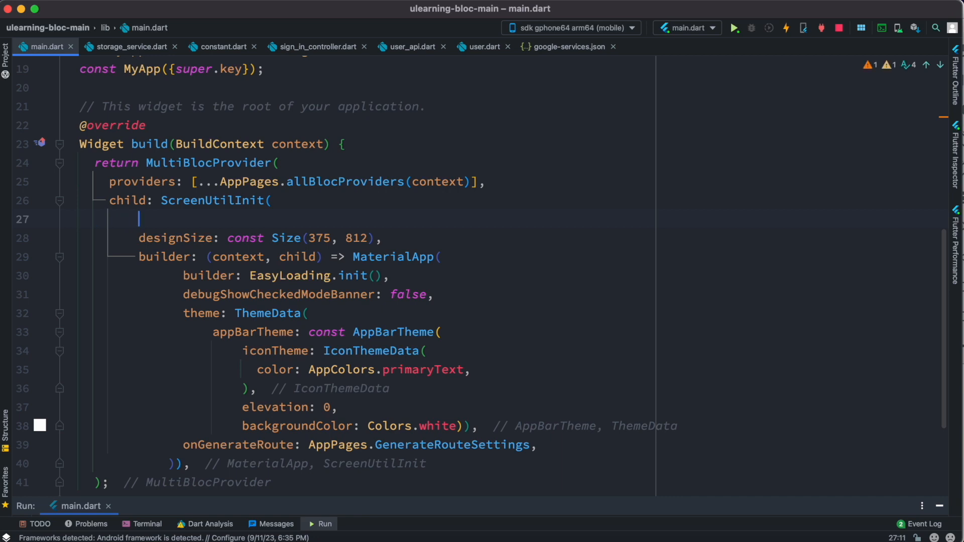
Type minTextAdapt: true and rebuildFactor: RebuildFactors.all into ScreenUtilInit, accepting autocomplete
type("minTextAdapt: ,")
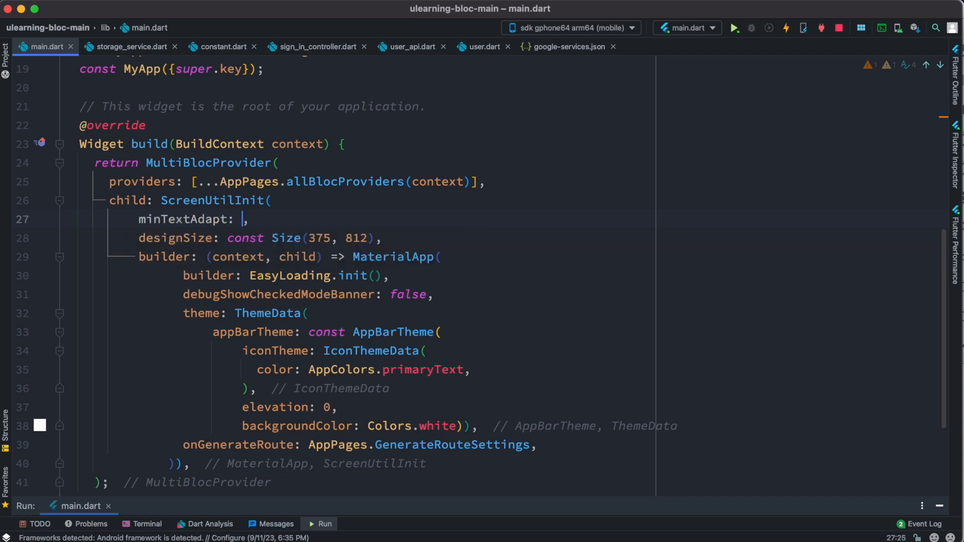
type("true")
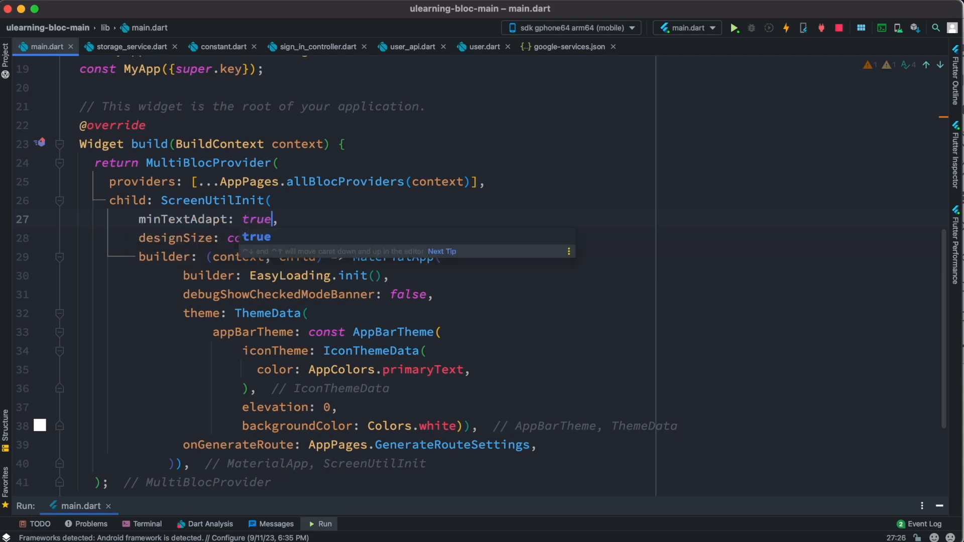
key("enter")
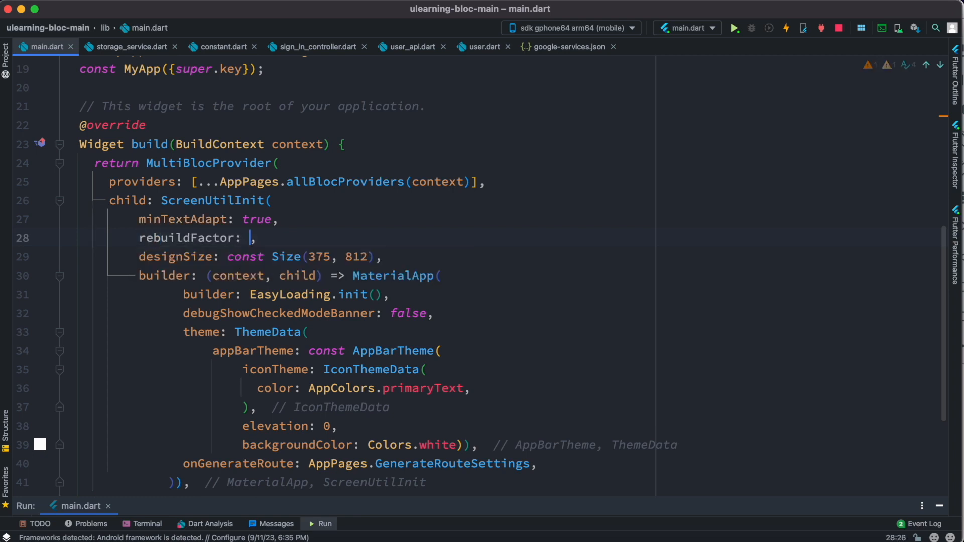
type("RebuildFactors.a")
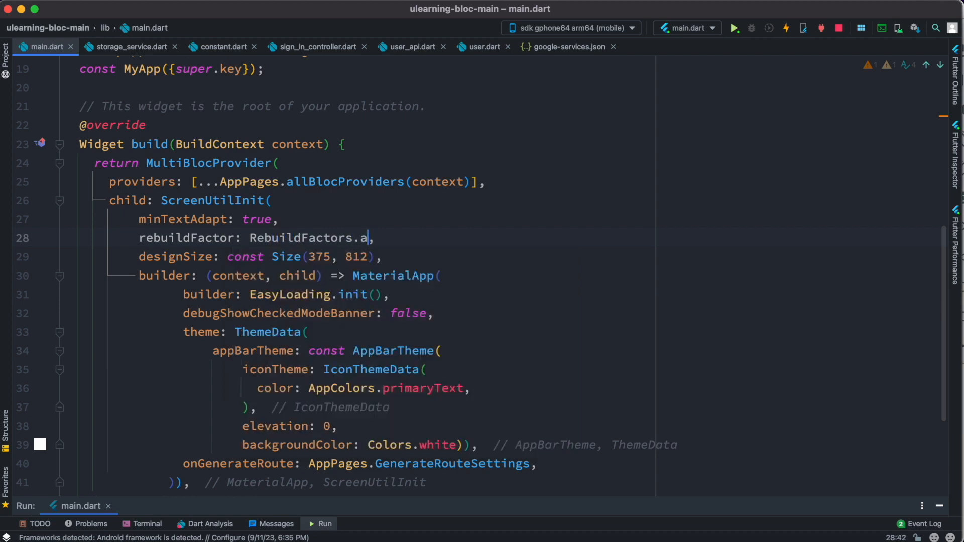
type("ll")
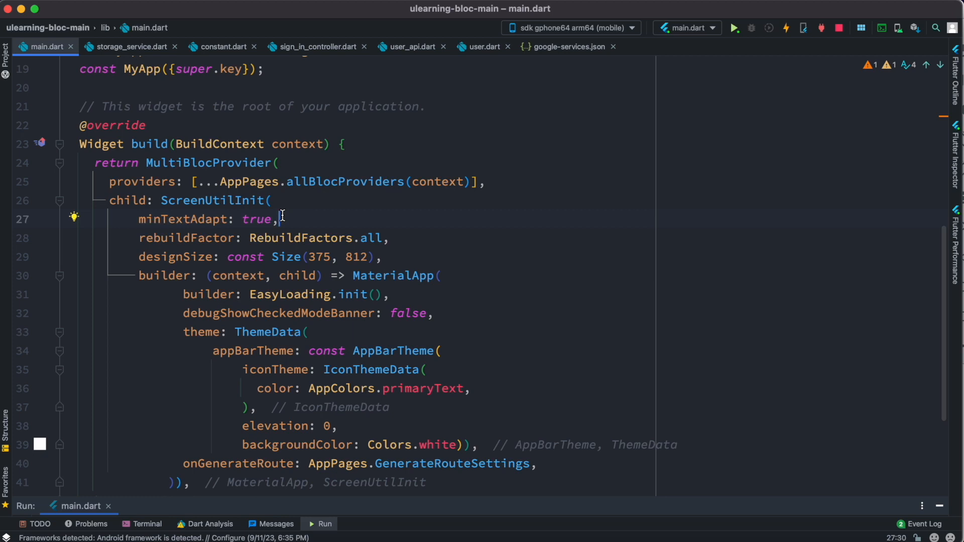
mouse_move(284, 294)
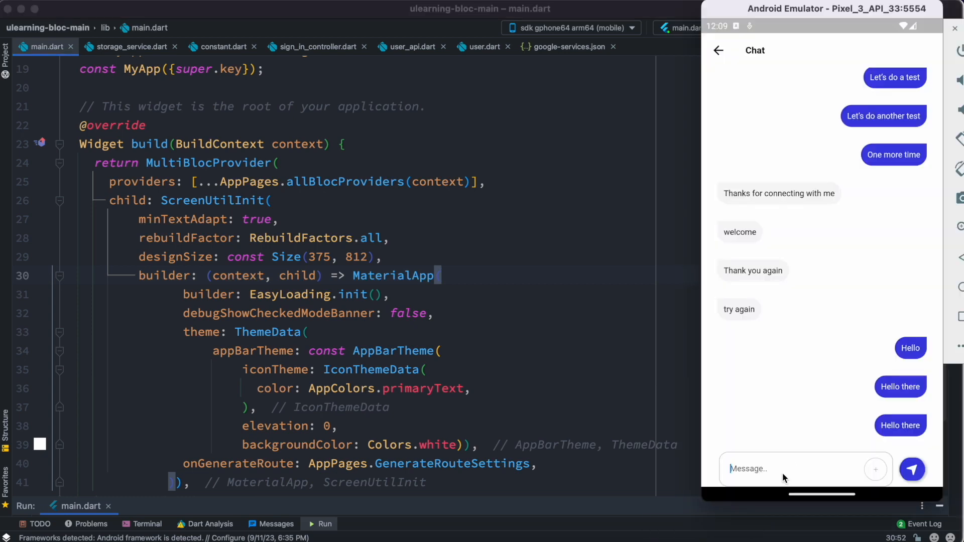
Type 'Hello bloc lover' in the chat message field with the keyboard open and send it
left_click(799, 468)
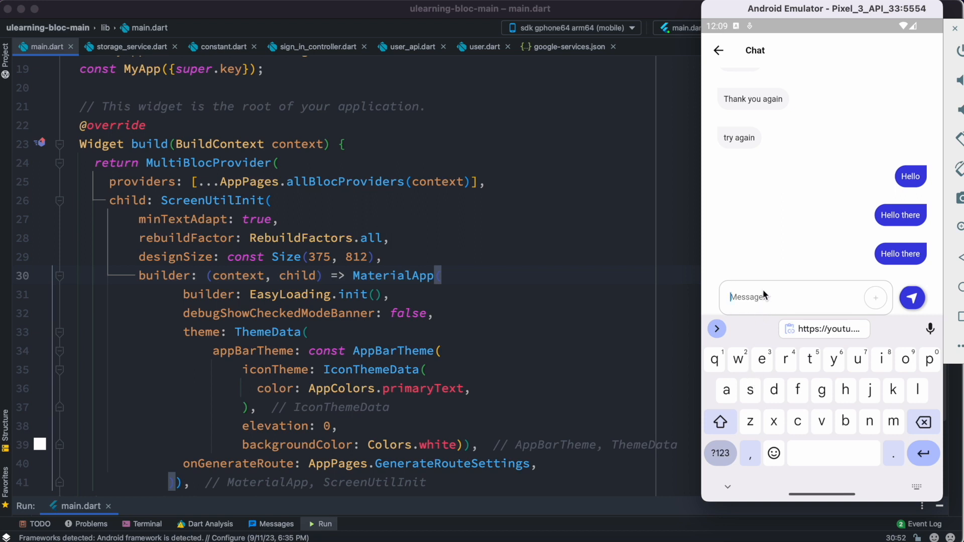
type("Here")
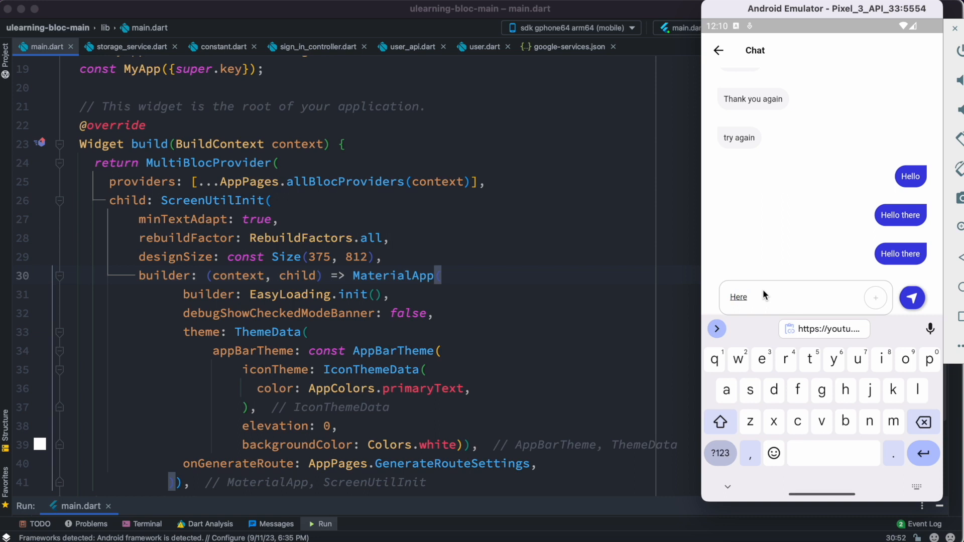
type("Hello bloc love")
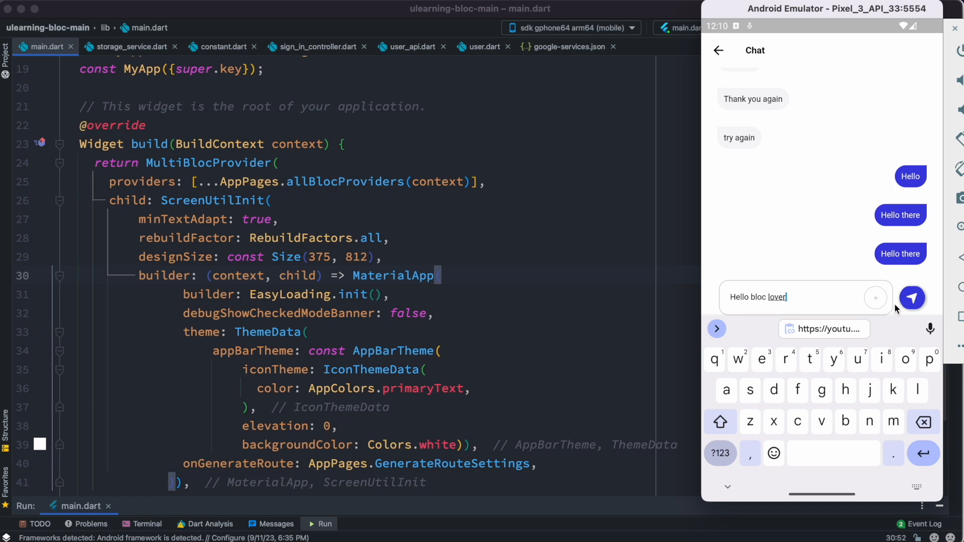
left_click(911, 298)
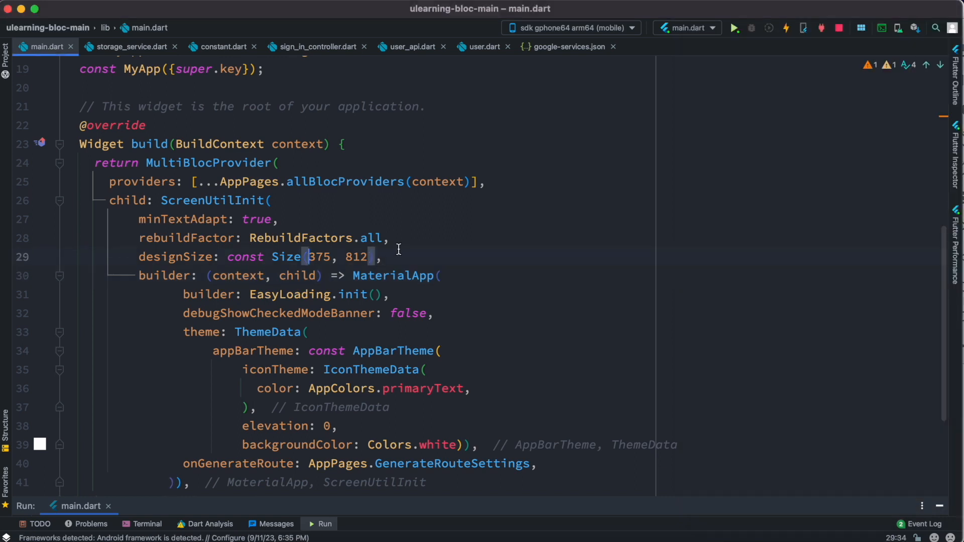
left_click(110, 219)
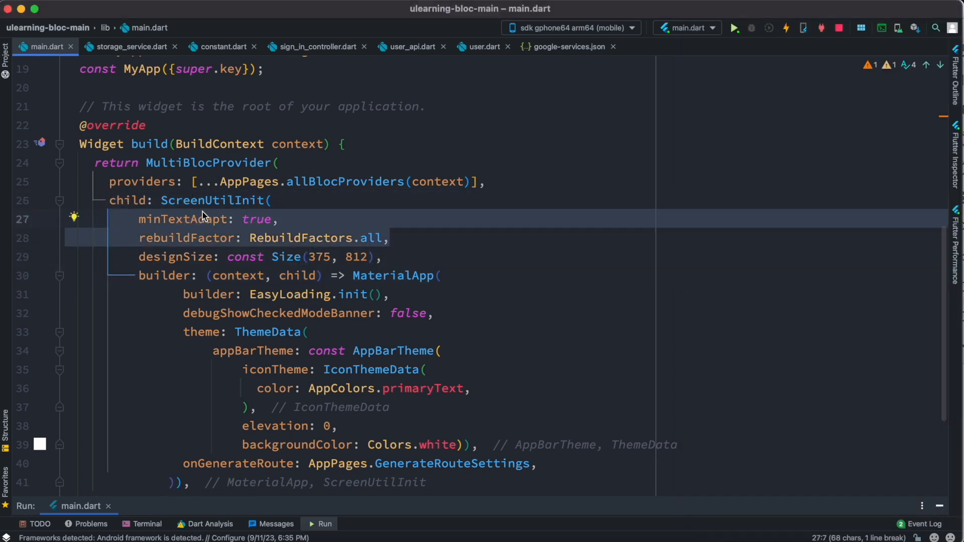
left_click(111, 238)
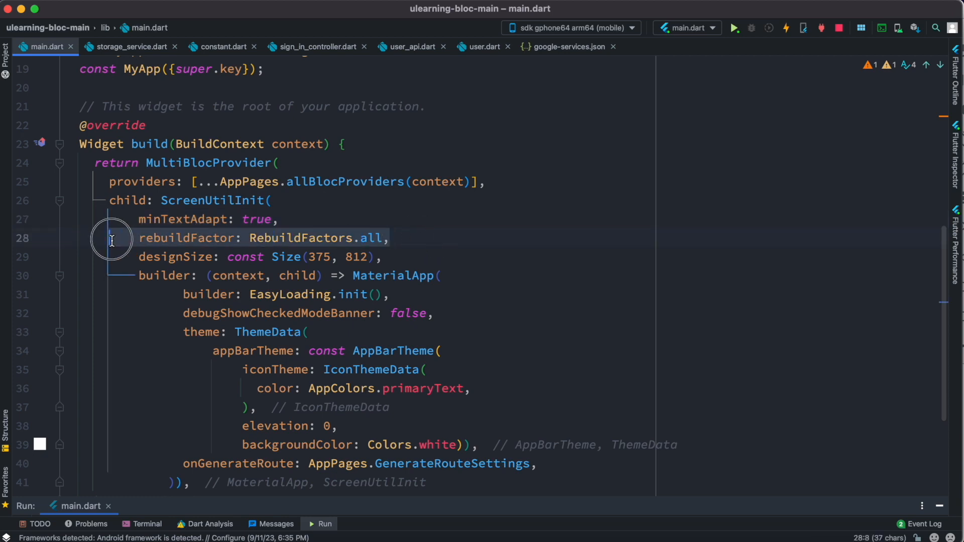
left_click(184, 219)
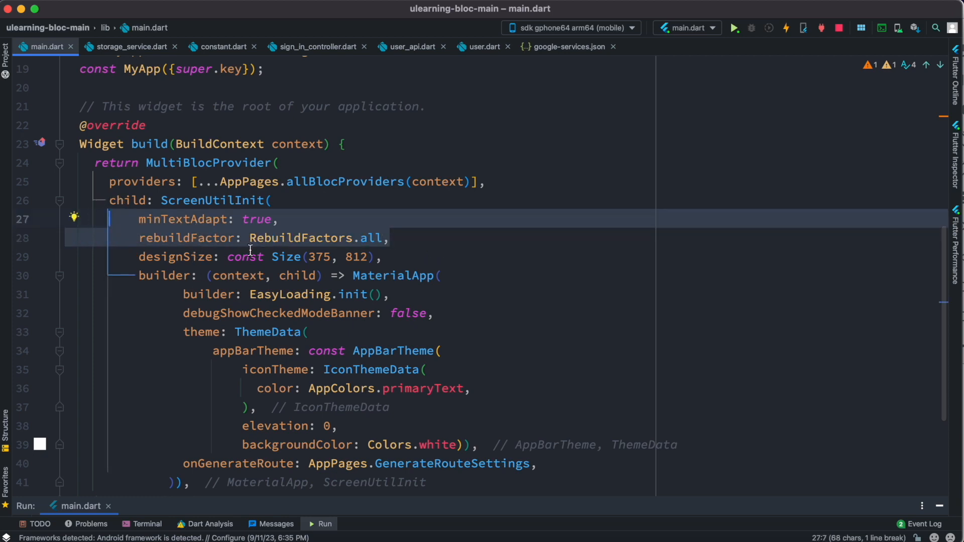
mouse_move(187, 238)
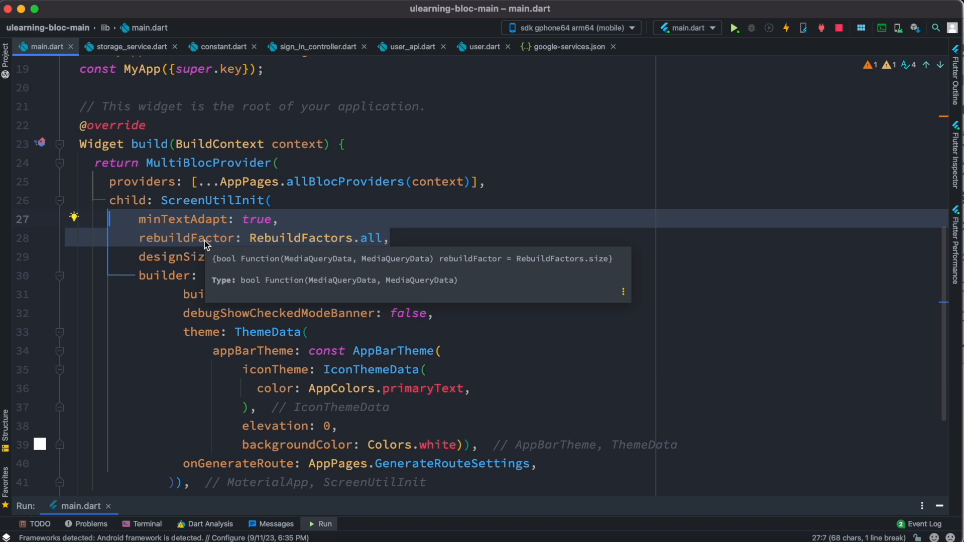